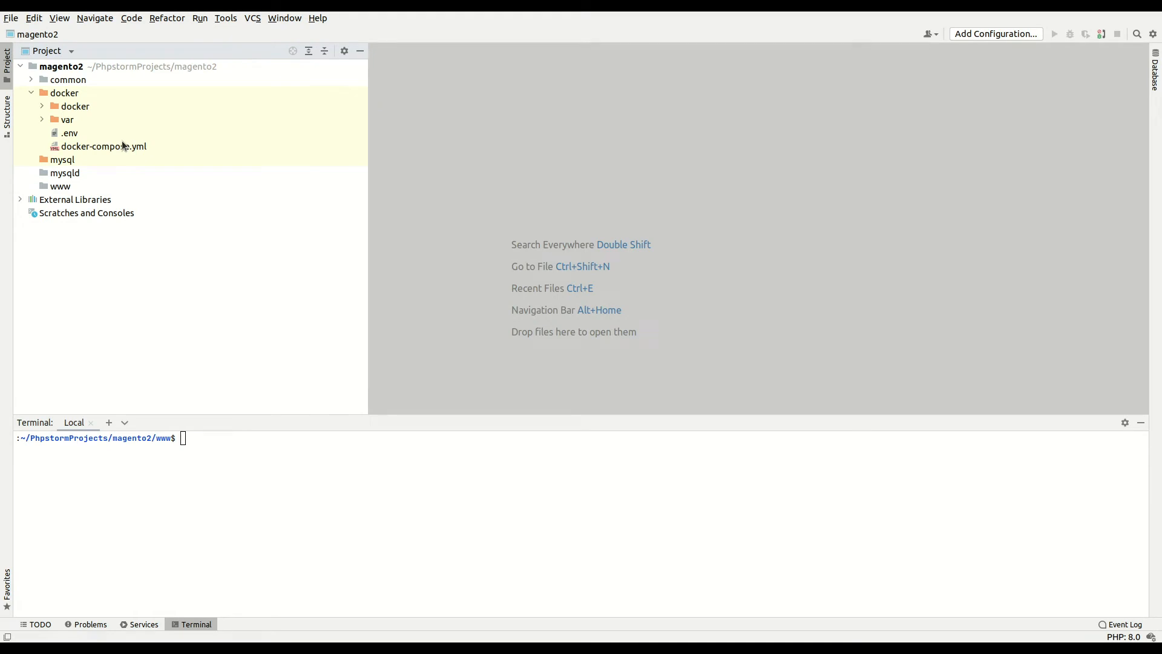
mouse_move(123, 153)
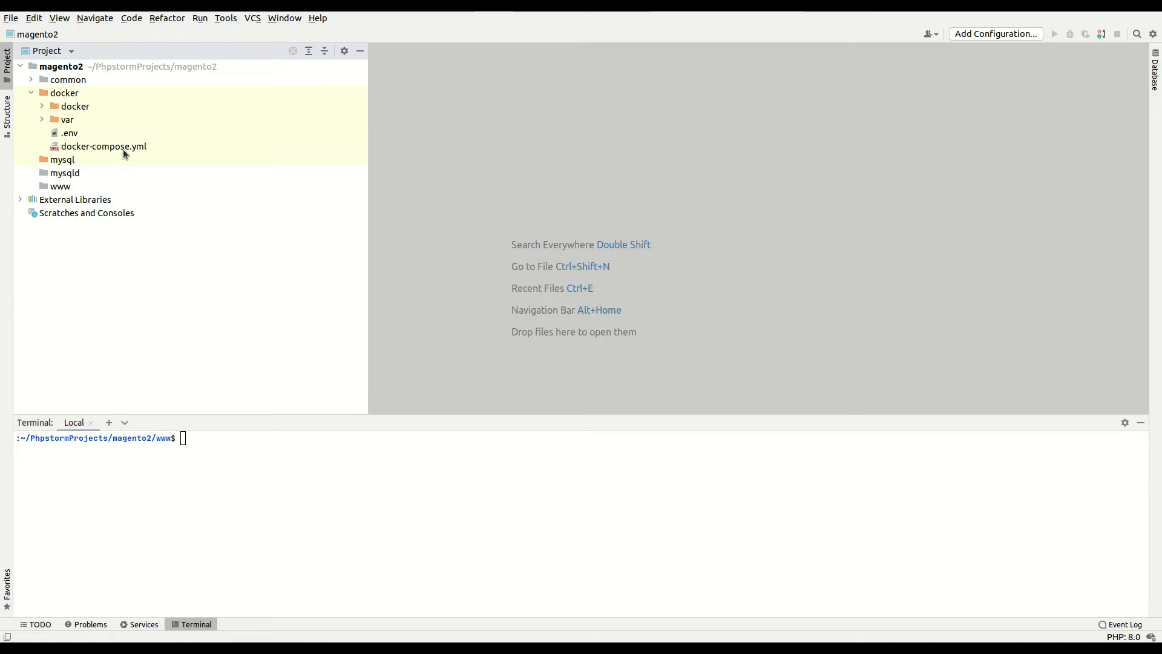
- Open the docker folder's .env file and highlight its MySQL variable lines
left_click(63, 92)
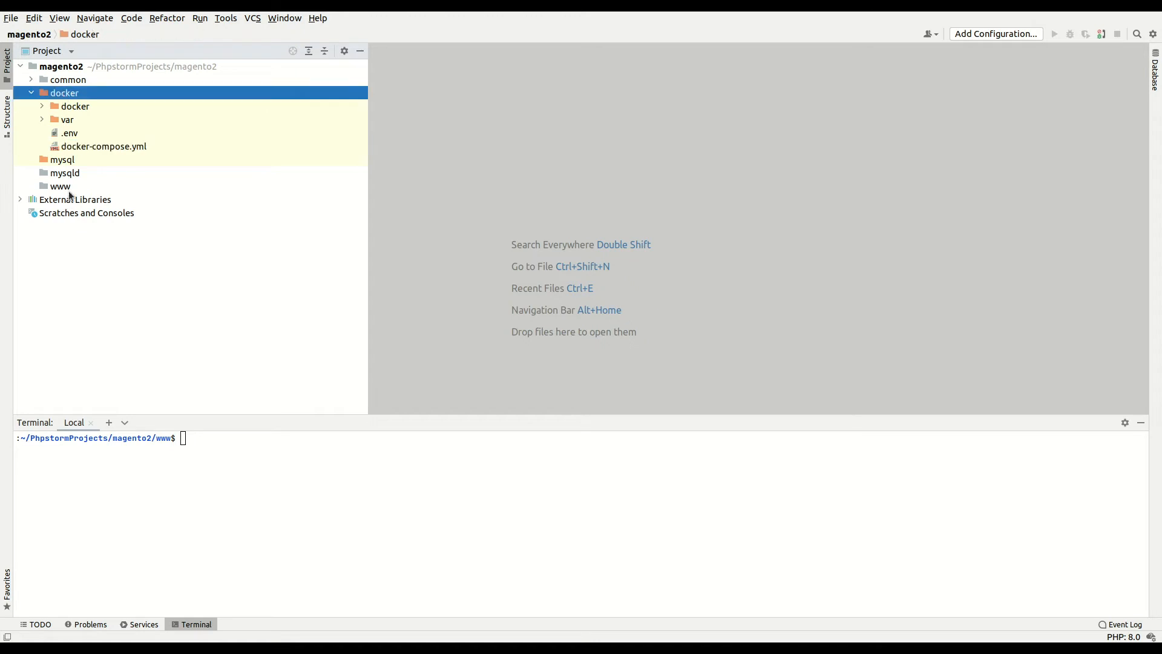
double_click(69, 132)
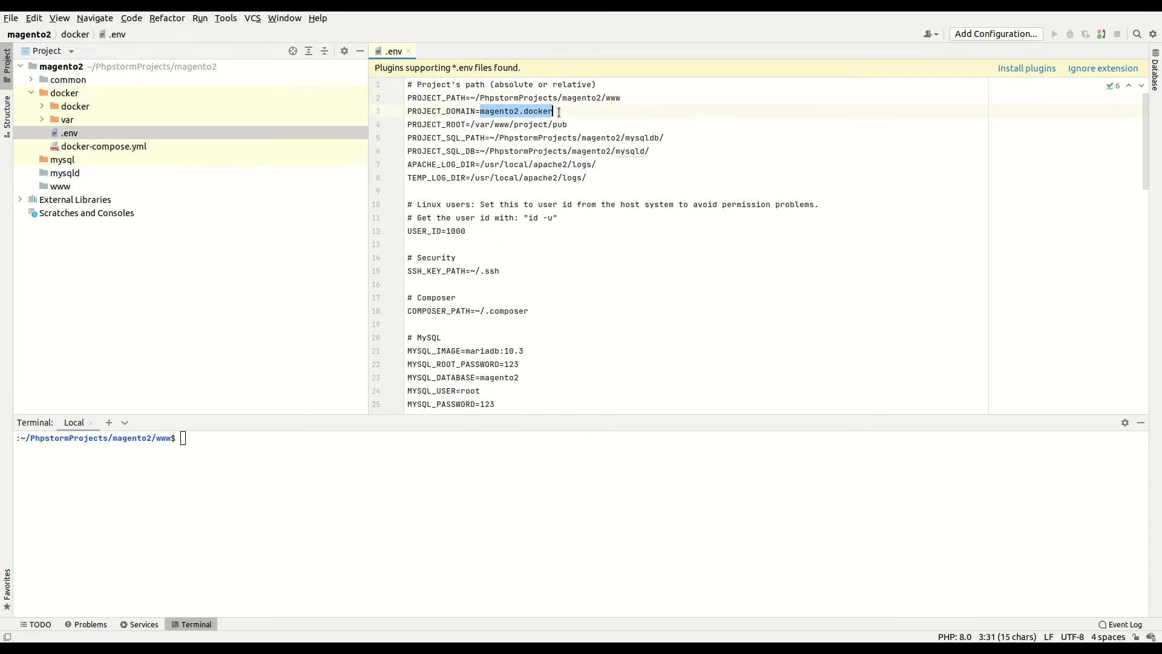
scroll("down", 3)
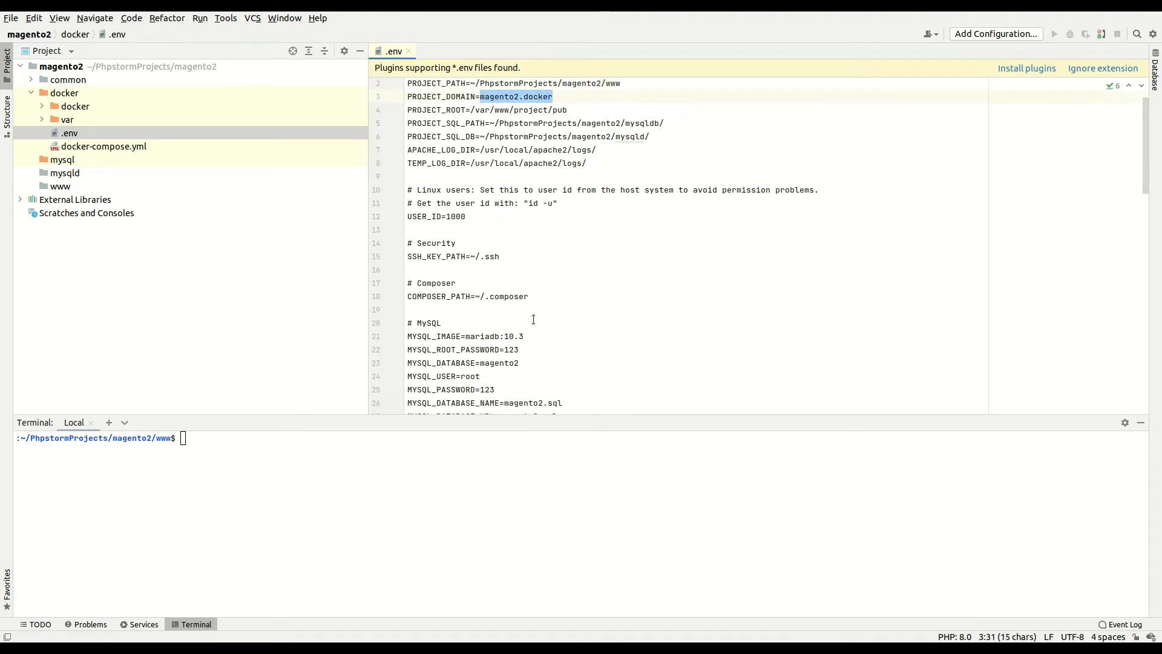
scroll("down", 3)
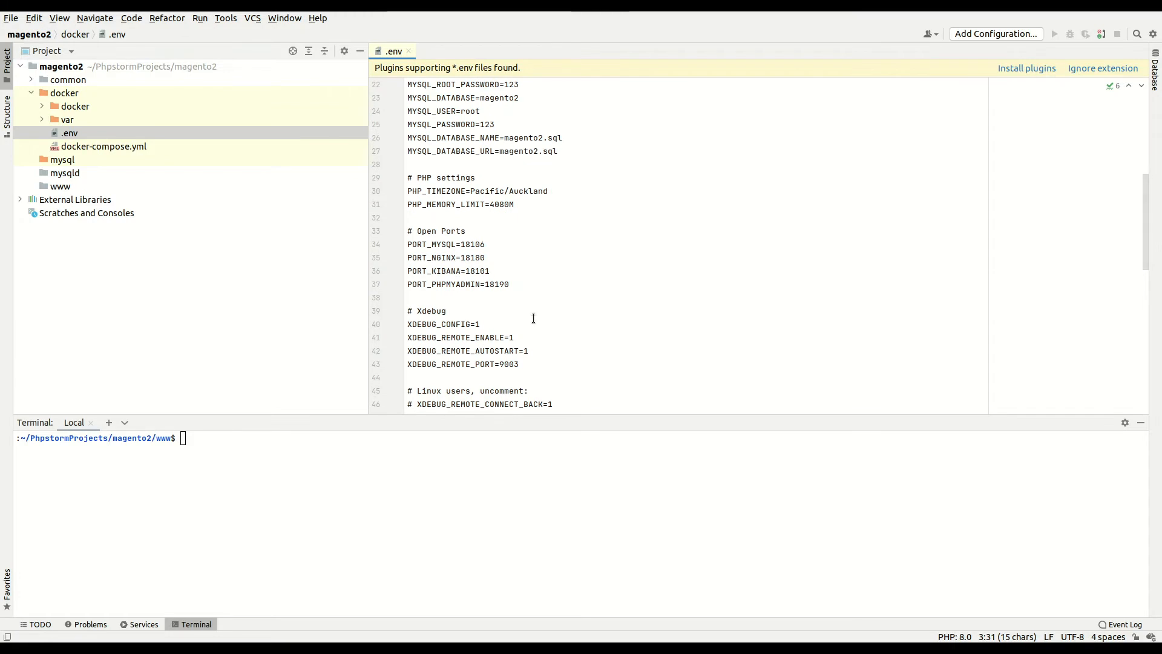
left_click_drag(406, 230, 509, 284)
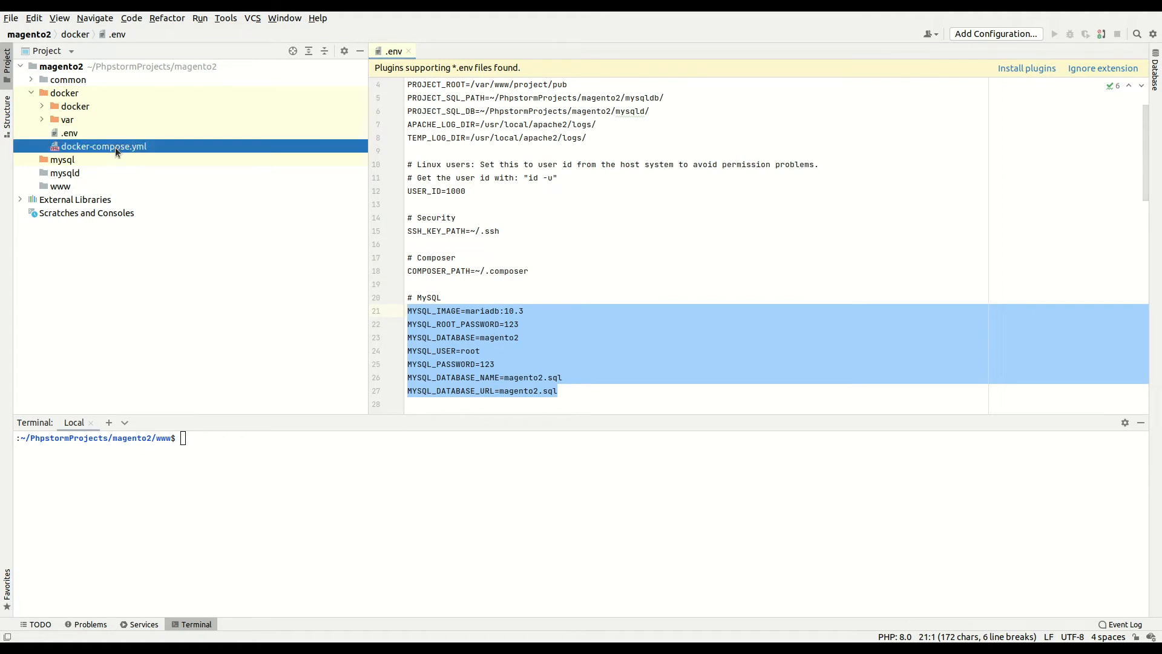
- Inspect PROJECT_DOMAIN in docker-compose.yml, then open docker/apache/Dockerfile
double_click(103, 146)
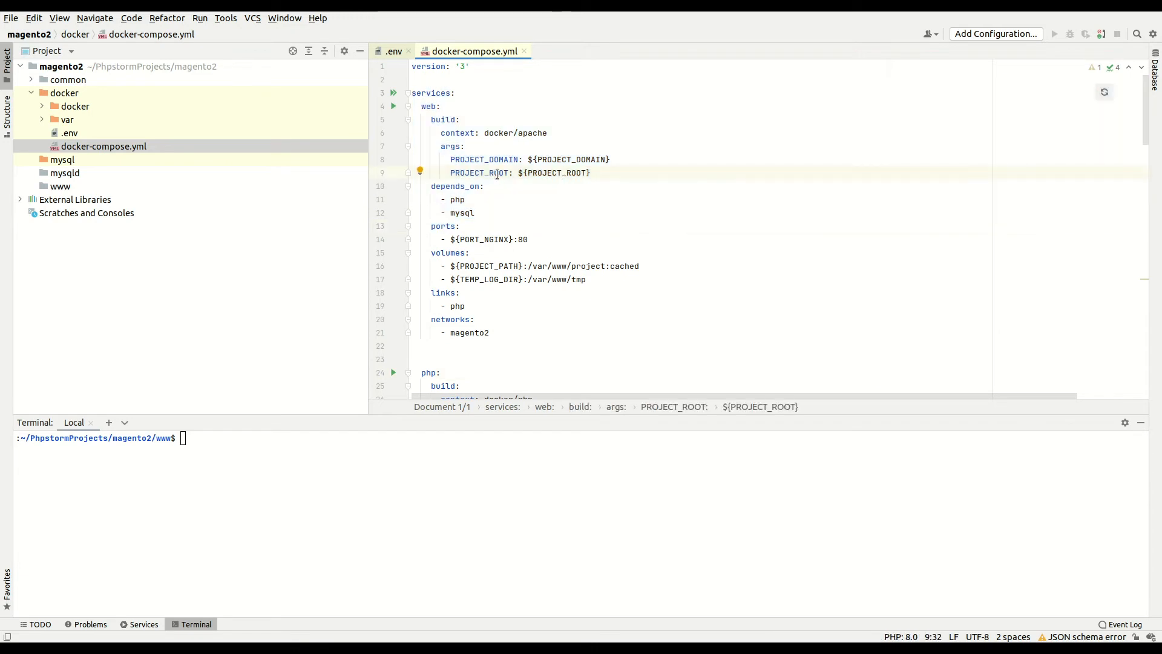
left_click(488, 159)
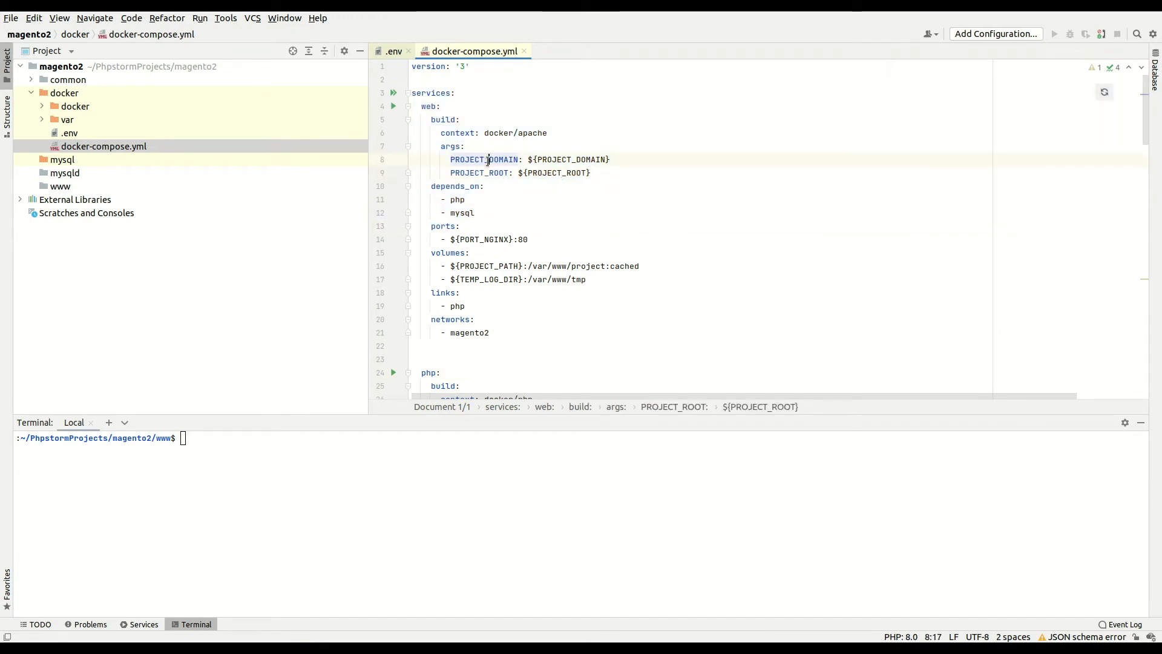
left_click(75, 106)
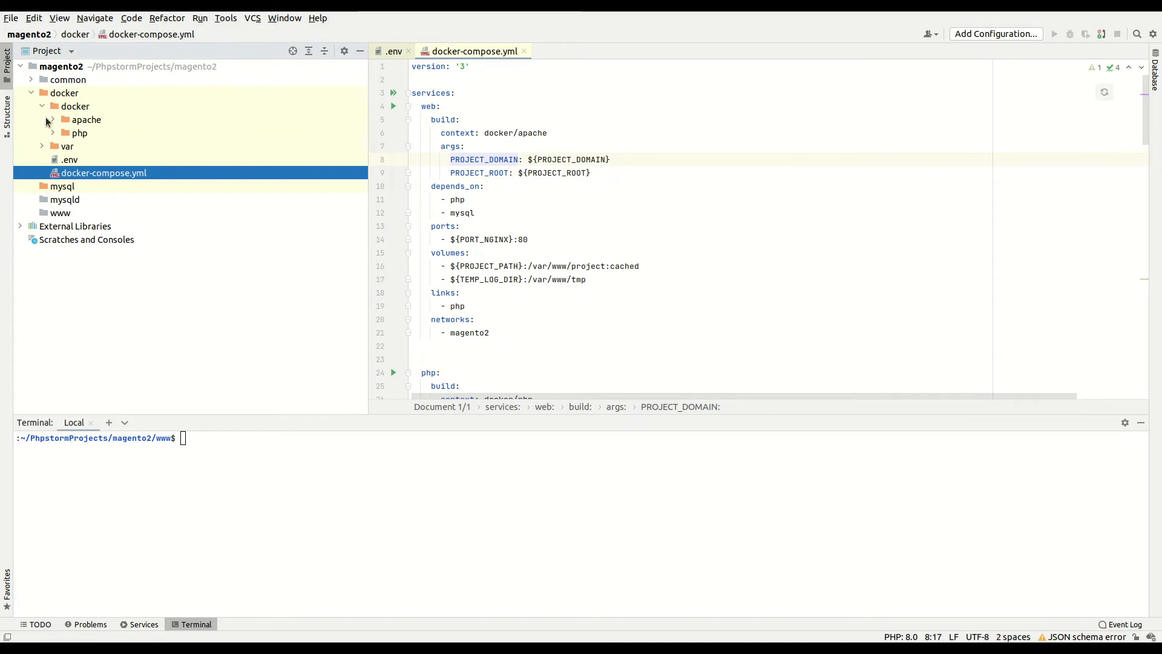
left_click(75, 119)
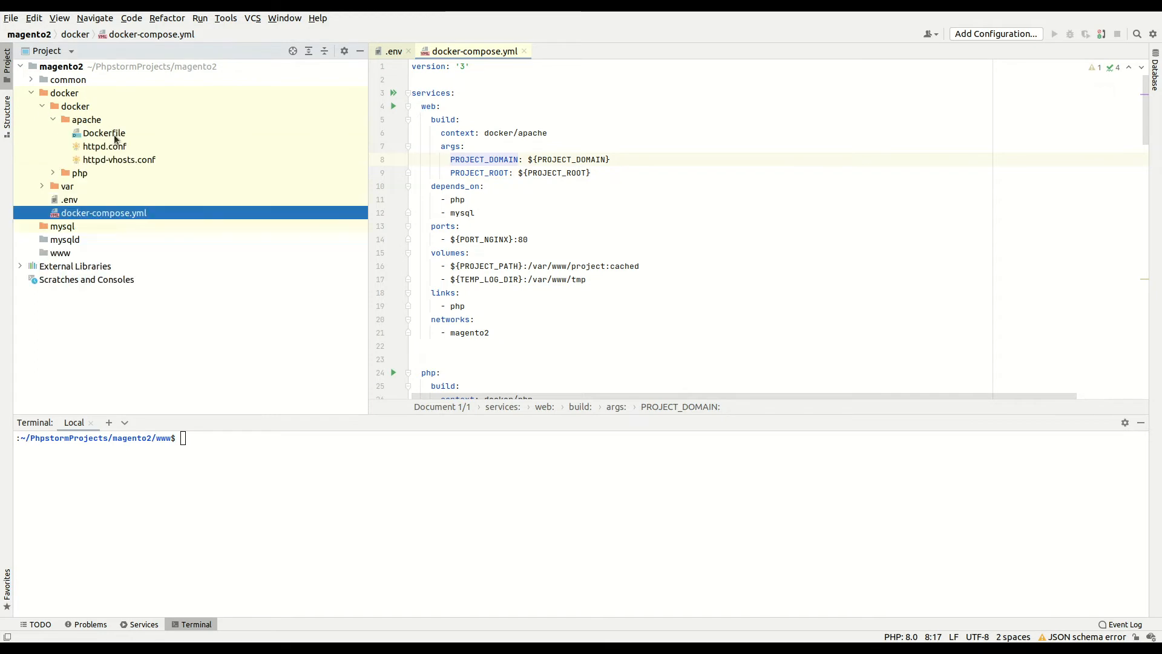
double_click(103, 132)
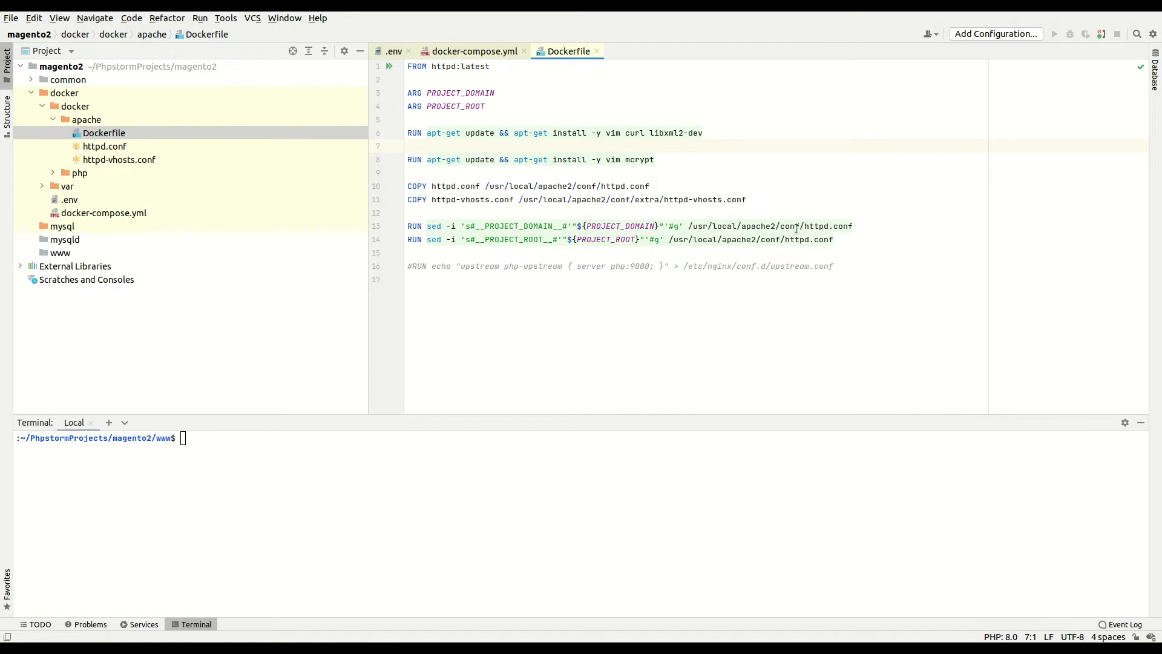
- Scroll through httpd.conf's ProxyPassMatch and DocumentRoot settings, then return to docker-compose.yml
double_click(796, 239)
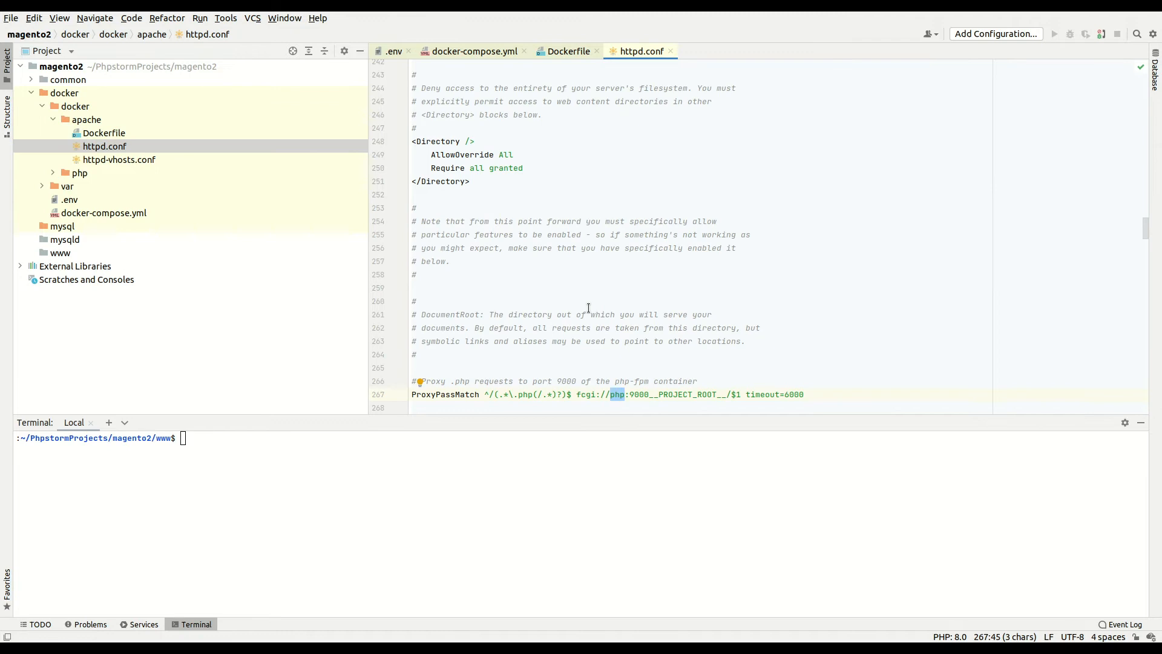
scroll("down", 3)
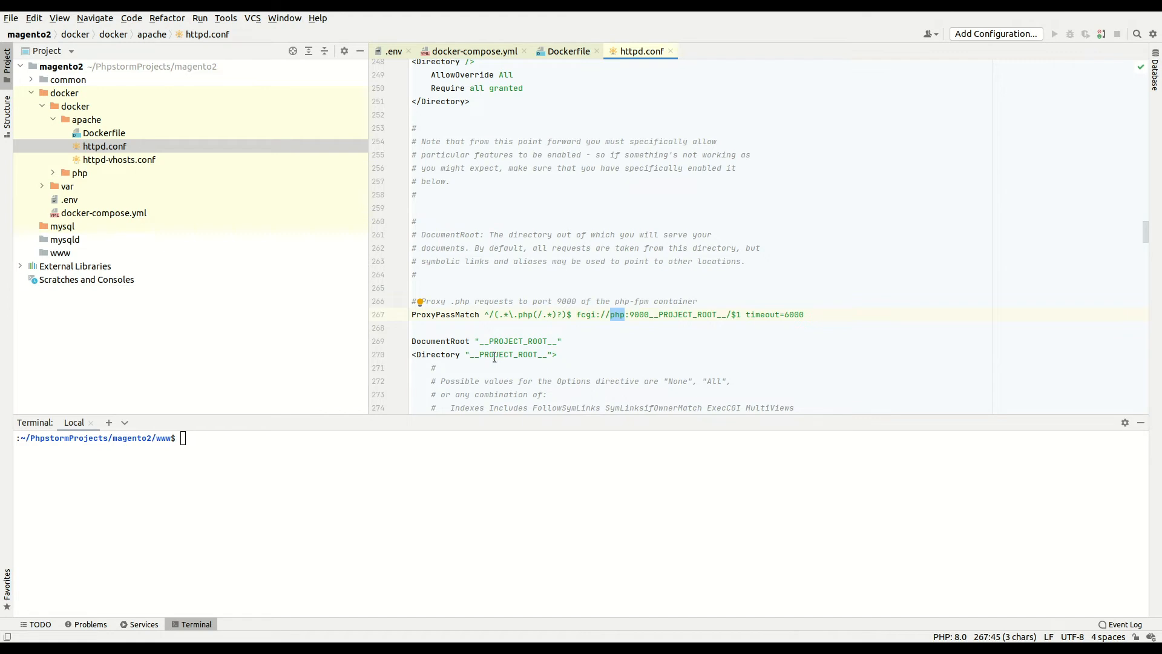
scroll("down", 3)
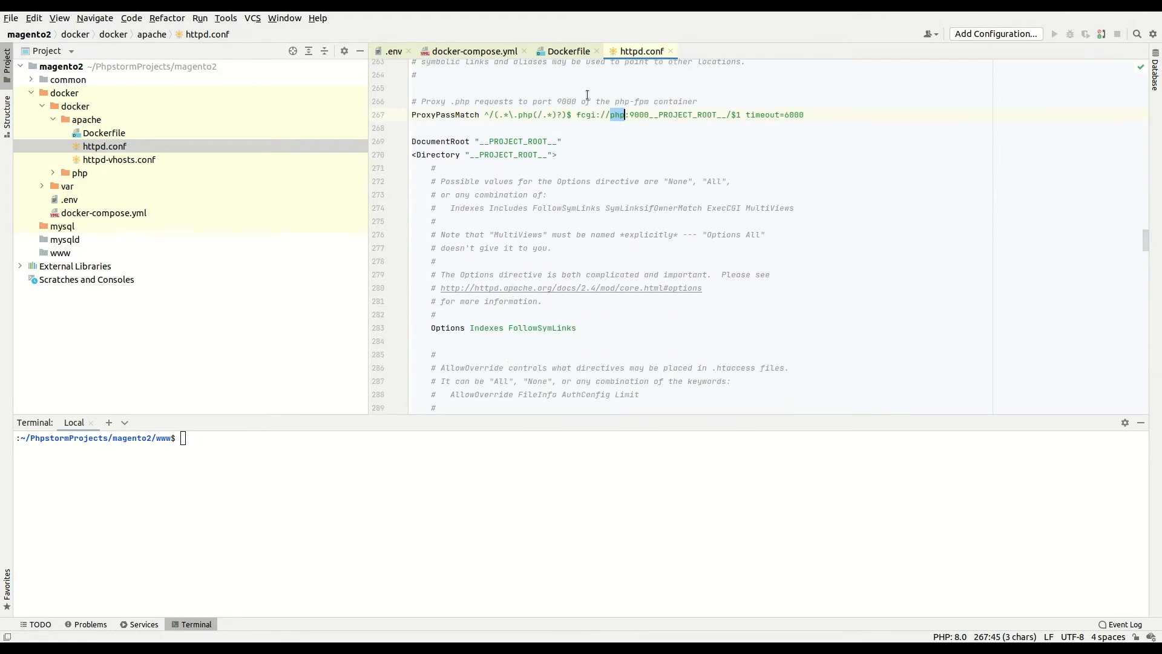
left_click(473, 51)
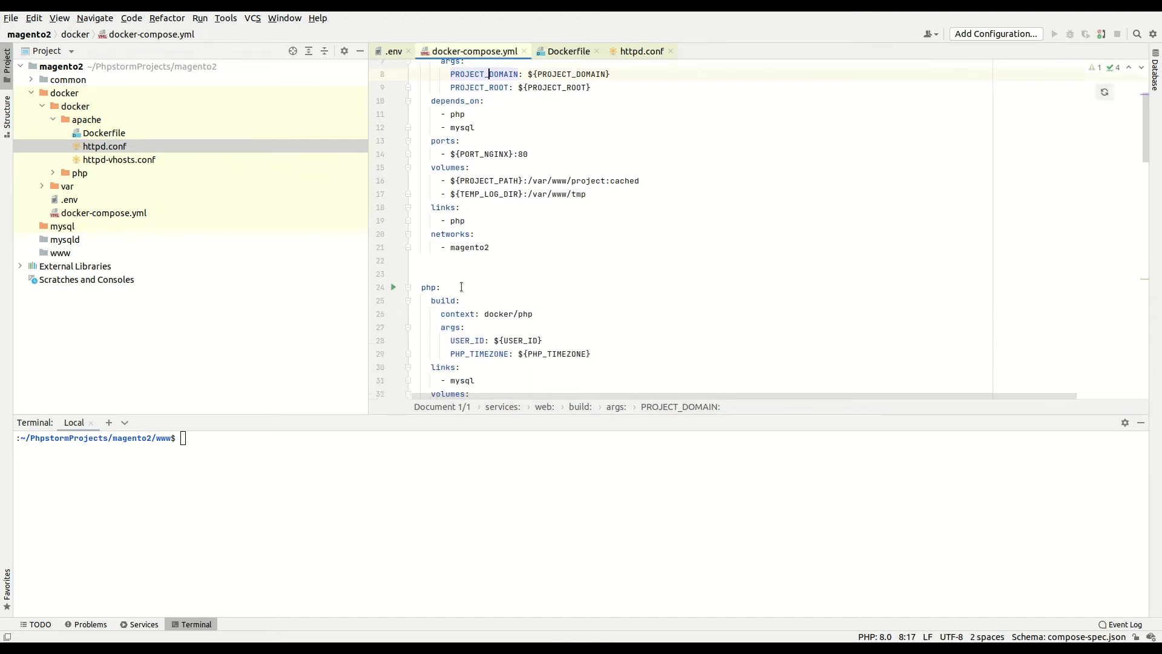
scroll("down", 3)
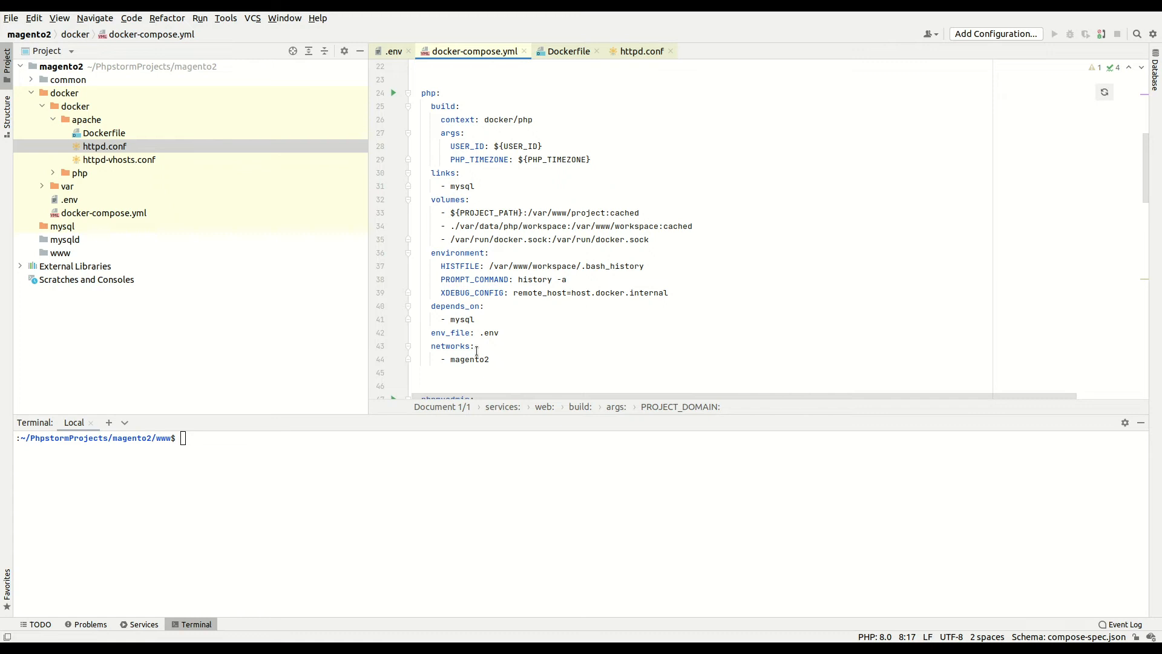
scroll("down", 3)
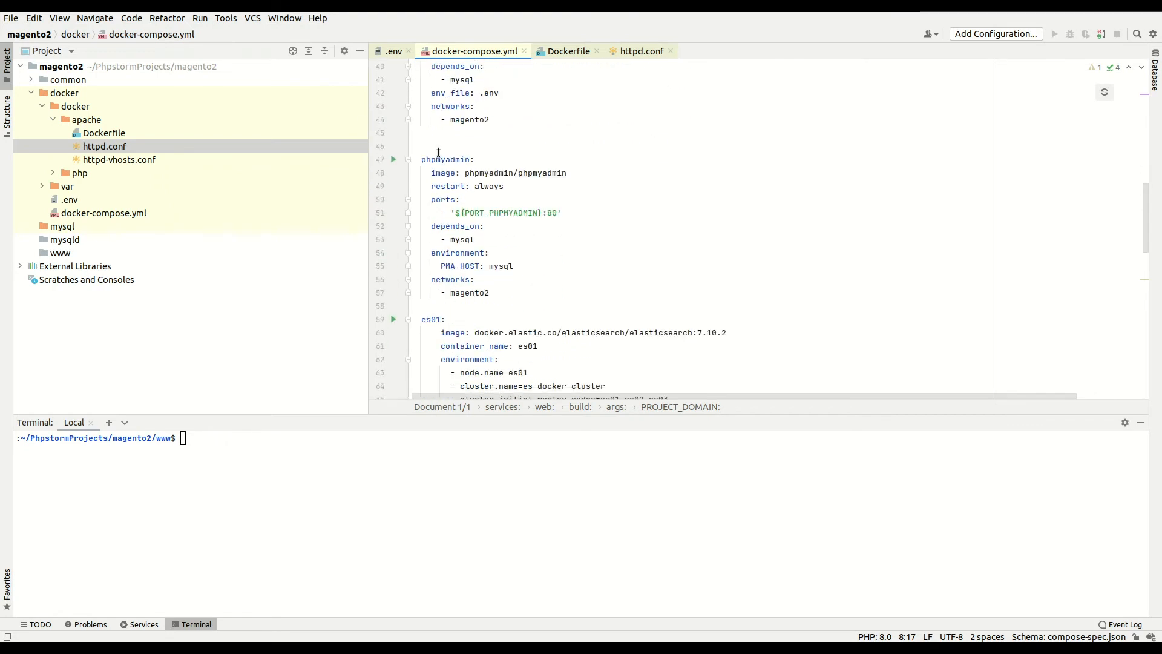
scroll("down", 3)
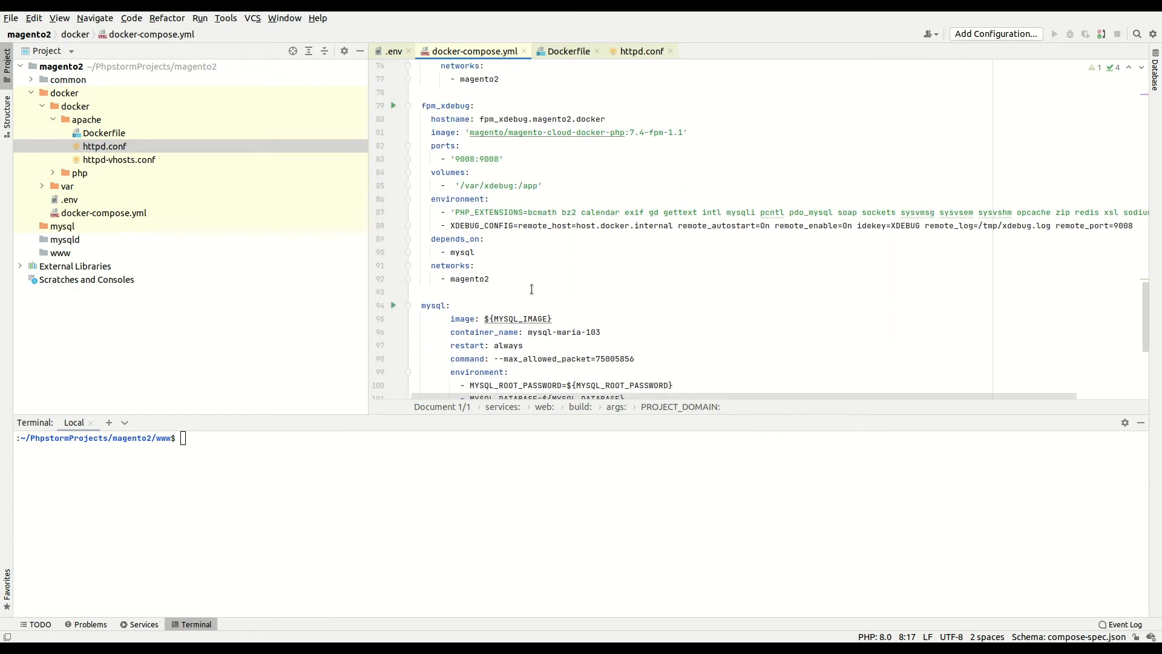
scroll("down", 3)
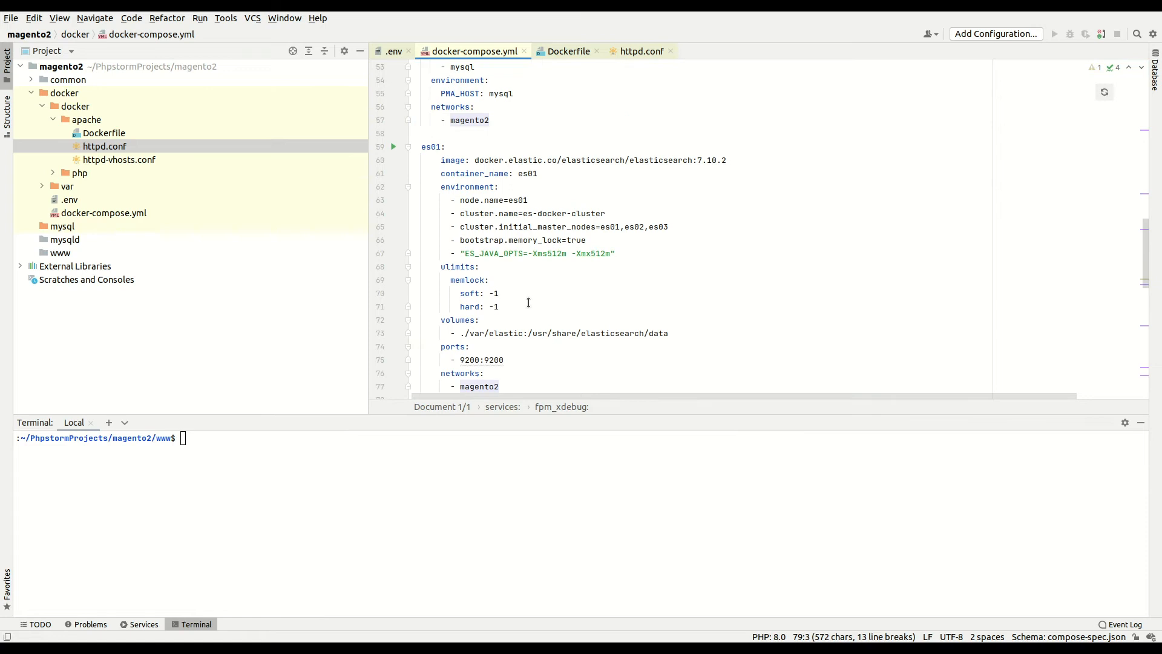
left_click(62, 226)
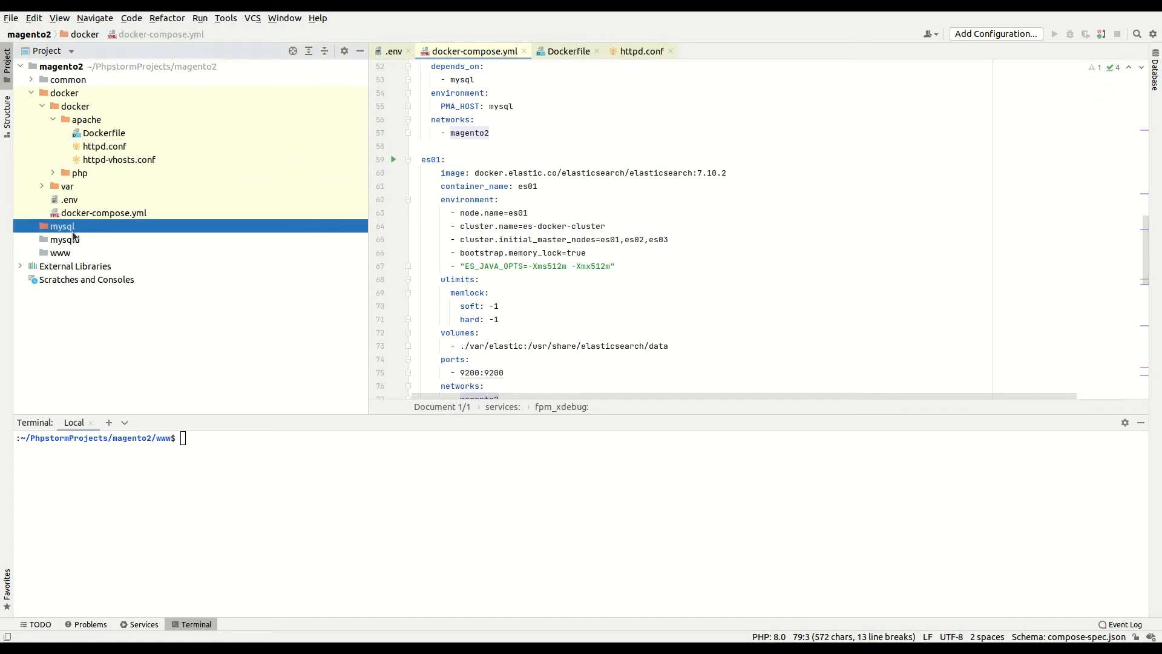
left_click(63, 238)
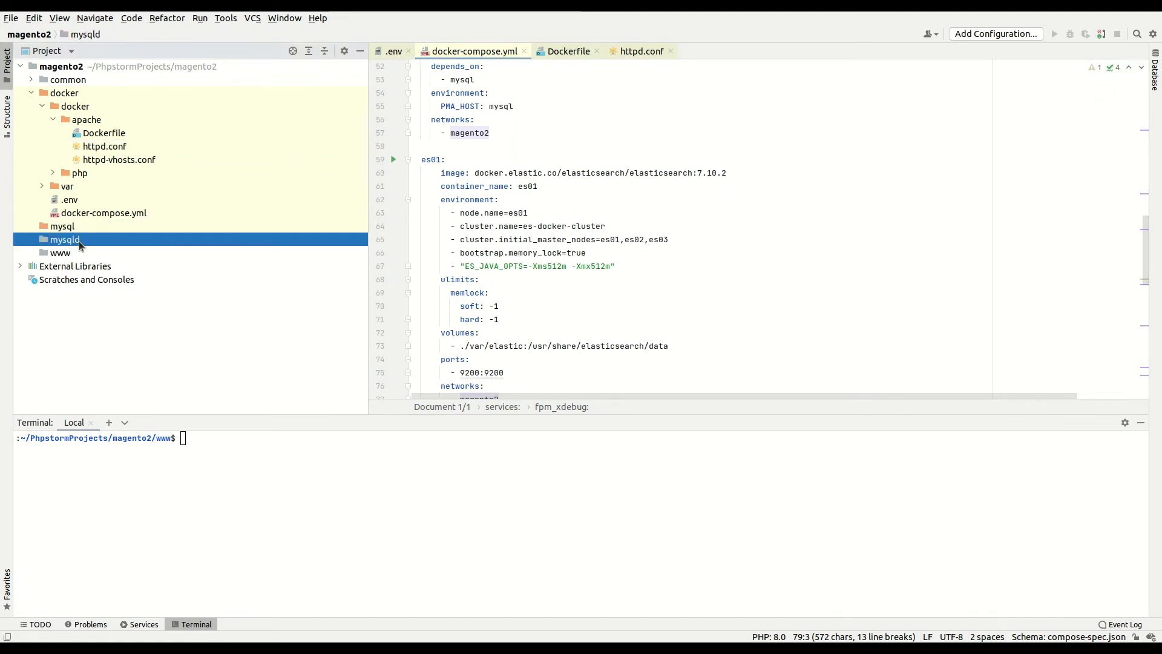
left_click(60, 253)
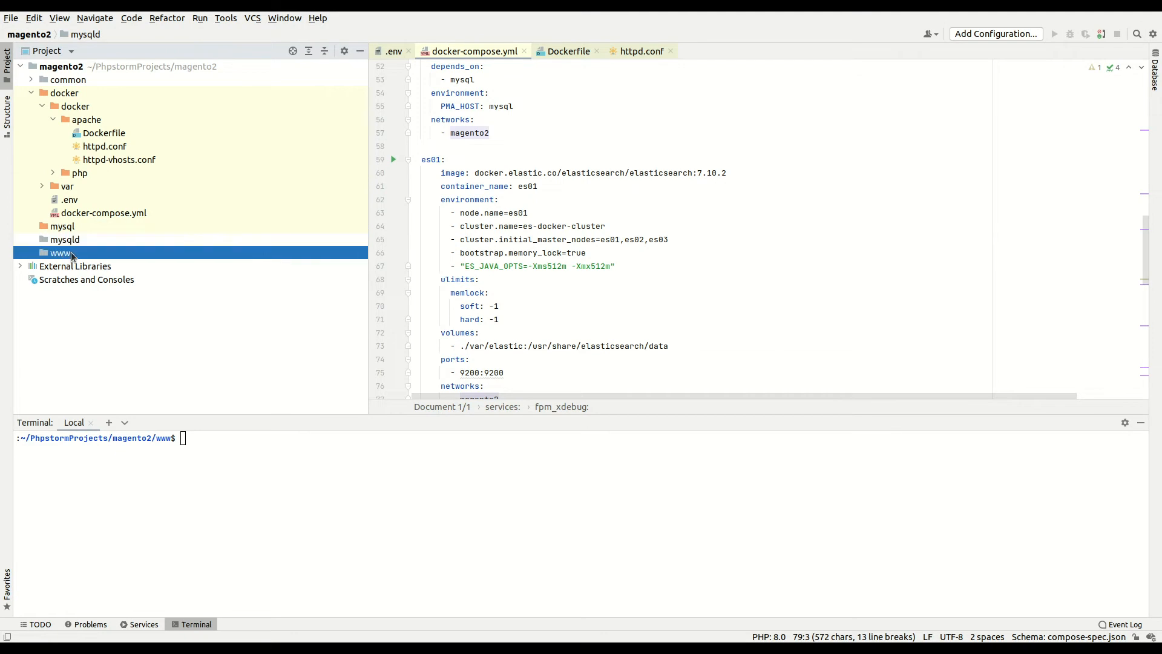
left_click(59, 253)
type("cd d")
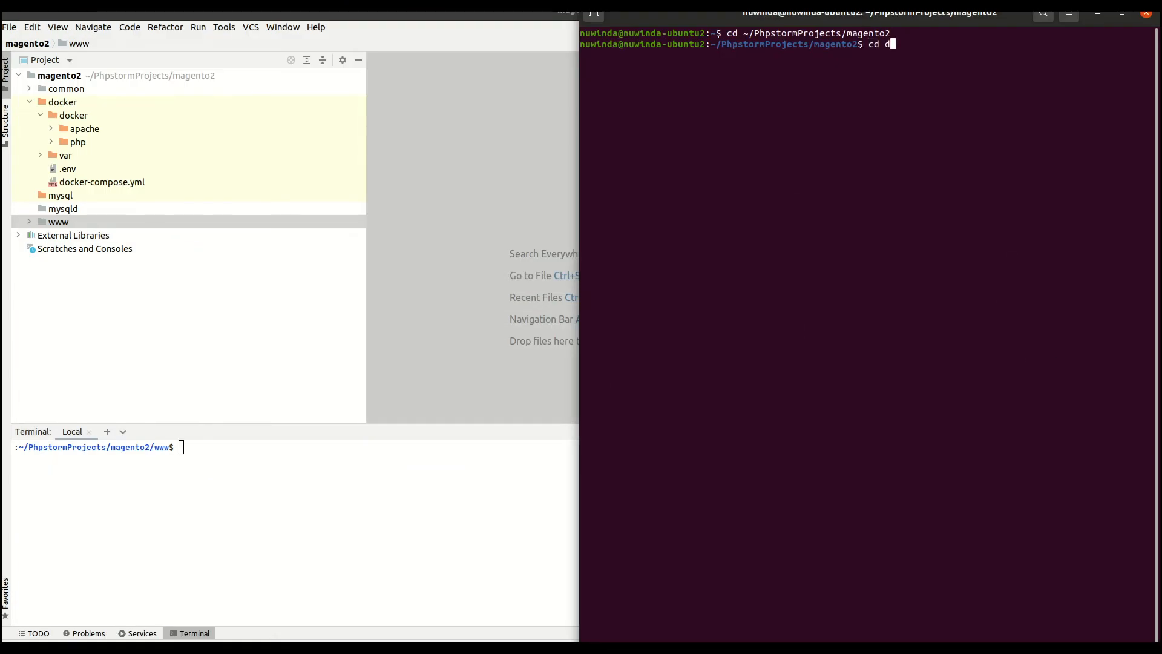
- Run docker-compose up --build from ~/PhpstormProjects/magento2/docker
type("p")
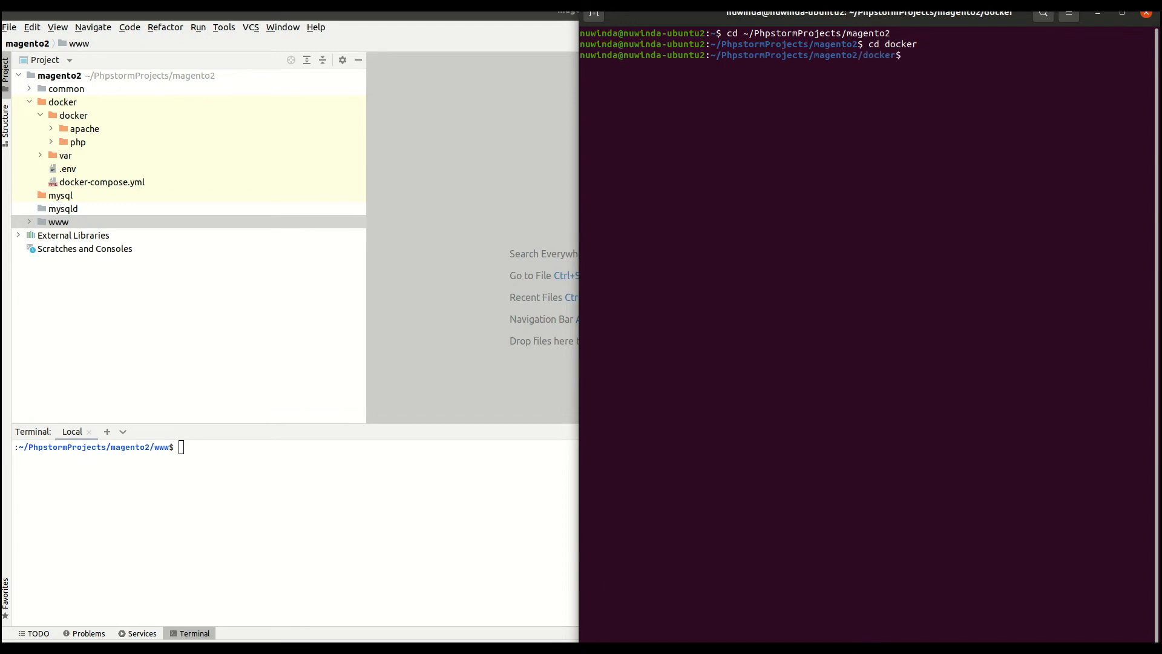
type("doc")
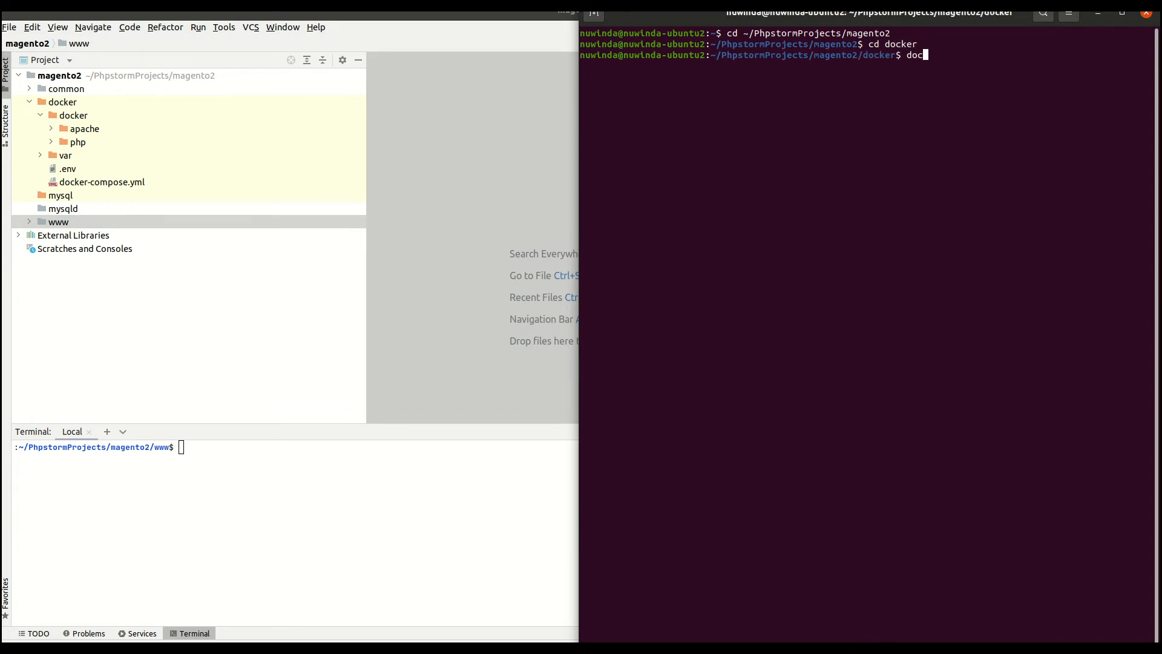
type("ker-compose -")
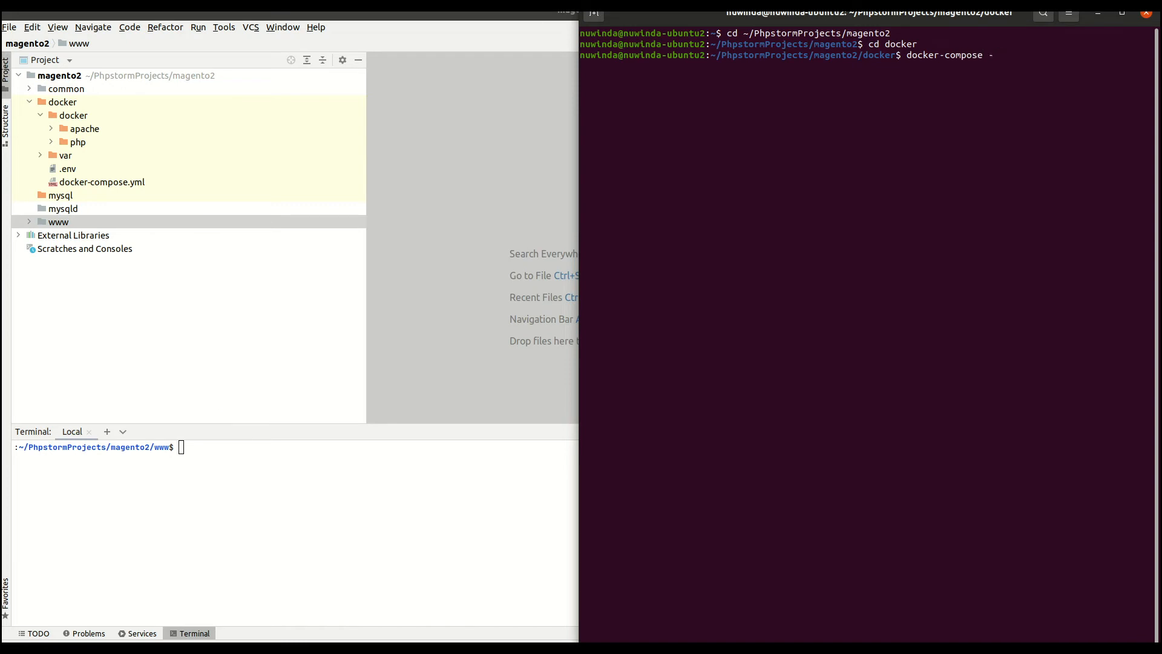
key("BackSpace")
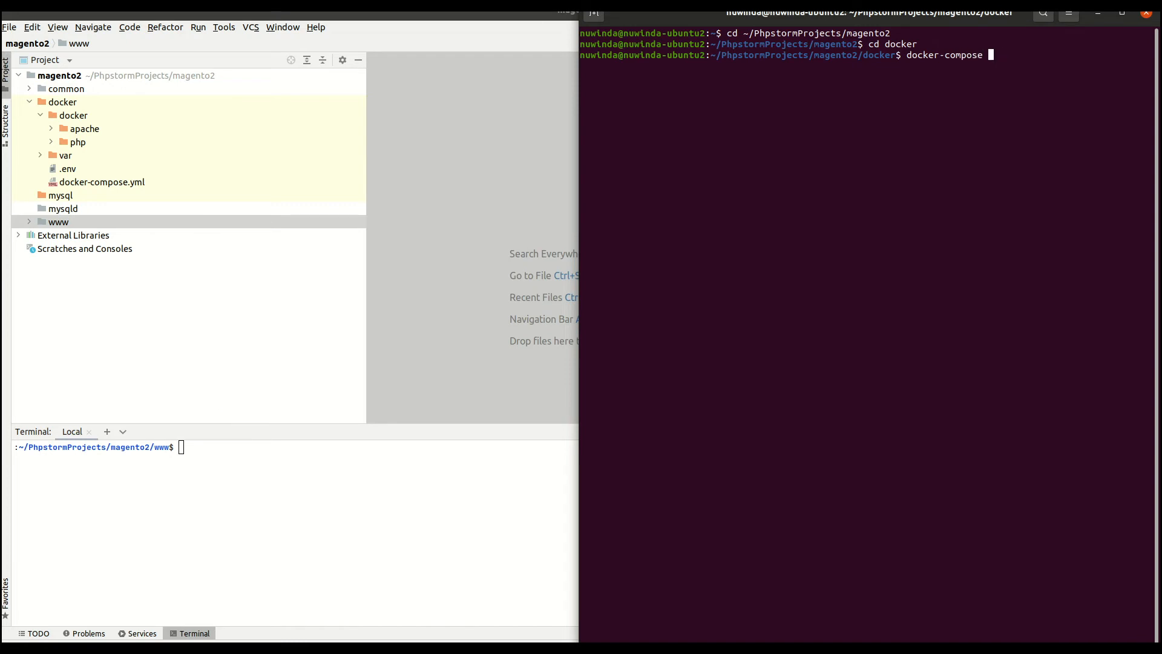
type("up --b")
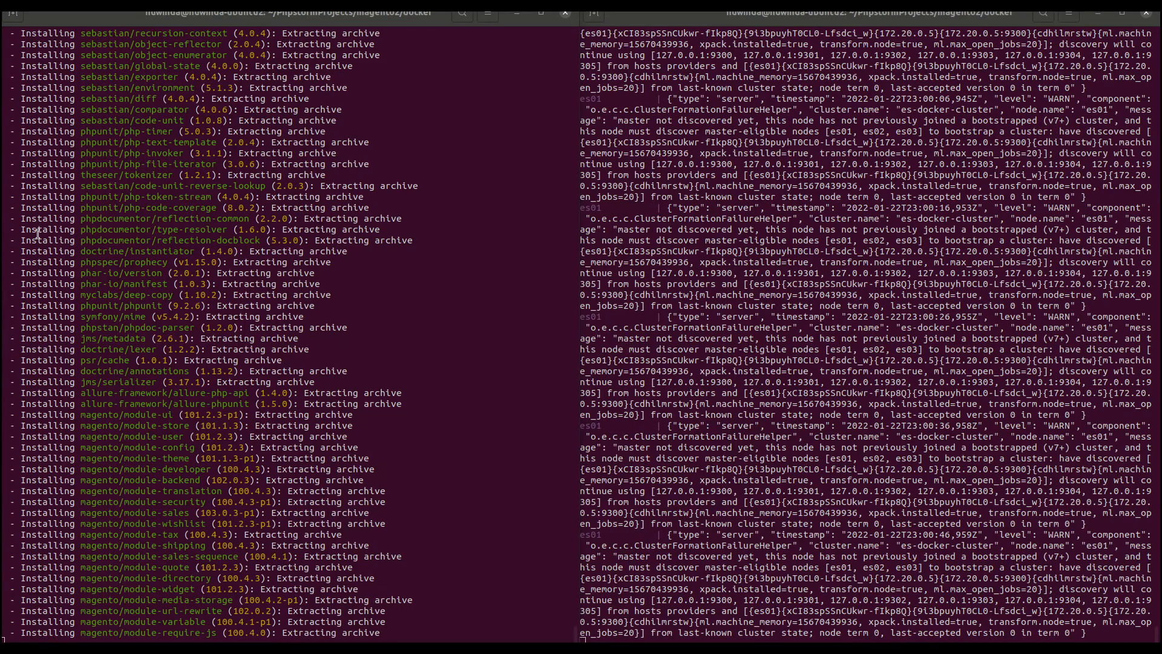
- Scroll through the Composer install output and container logs
scroll("down", 3)
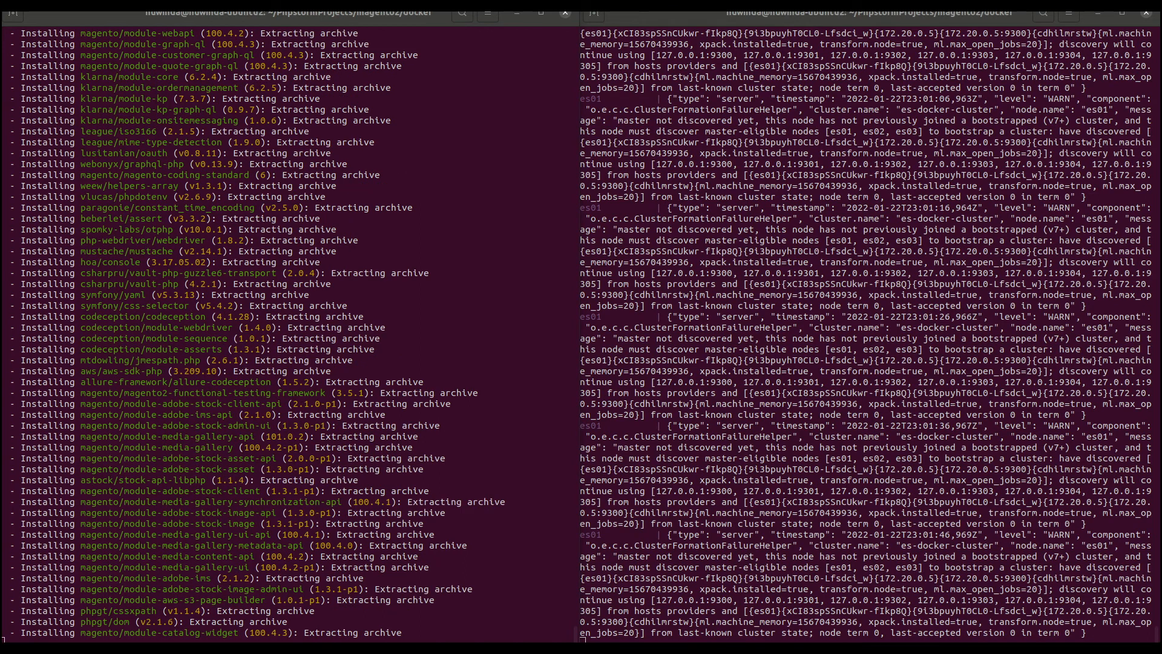
scroll("down", 3)
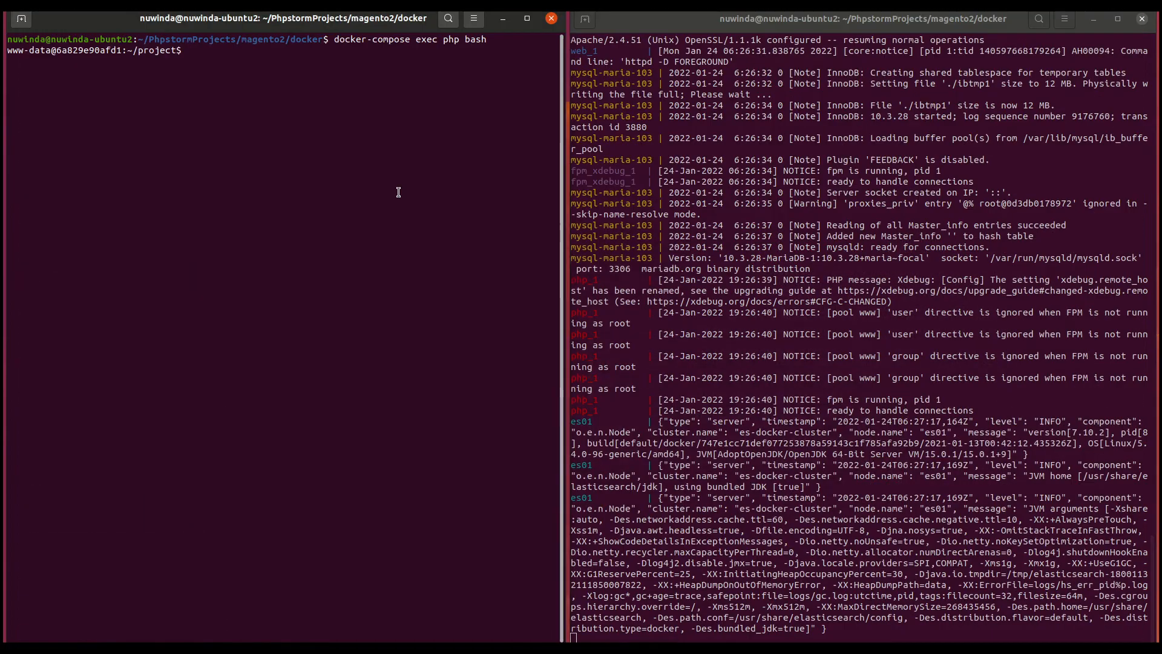
- List the php container's project folder with ls -al
type("ls -al")
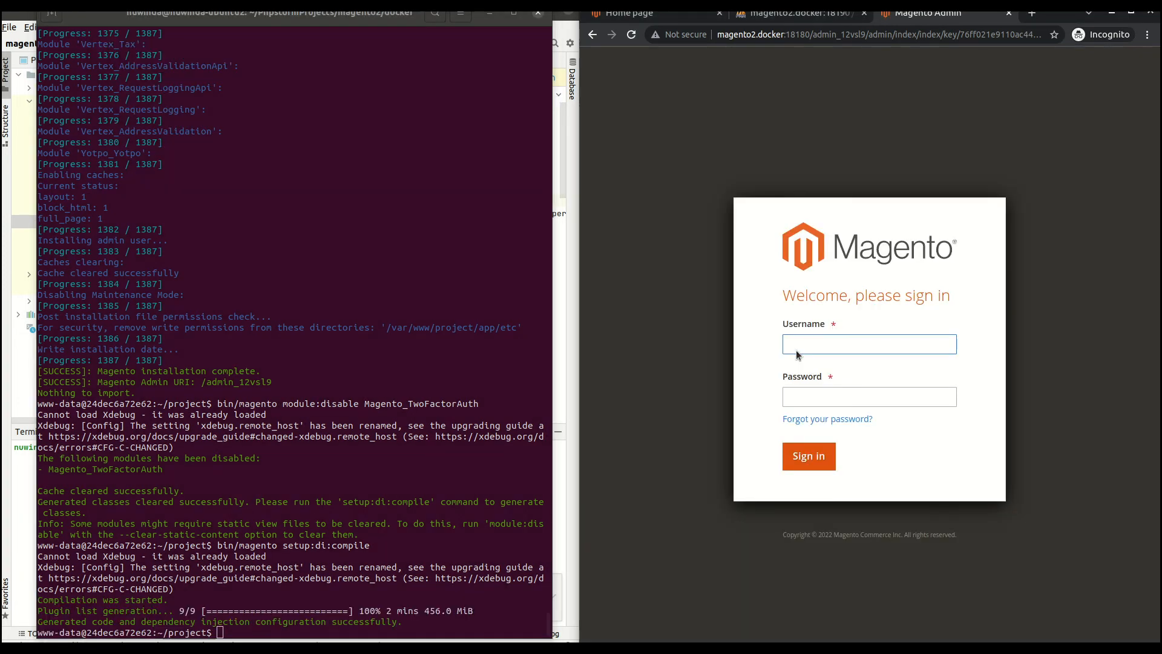
- Enter the admin credentials and sign in to Magento Admin
type("admin")
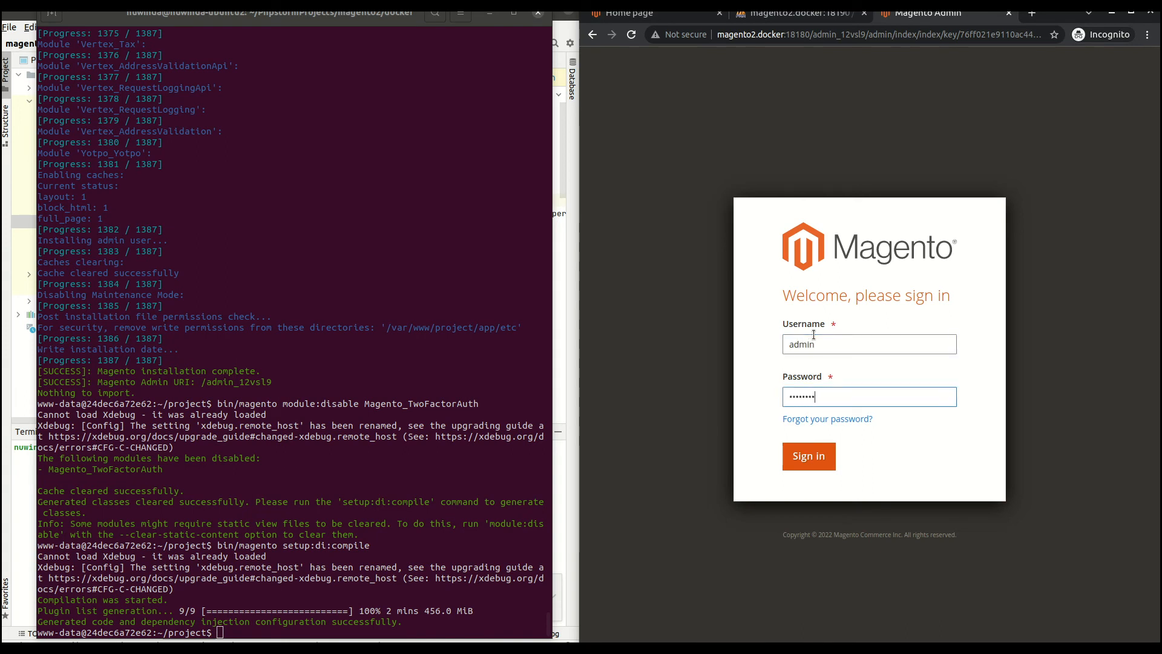
left_click(809, 456)
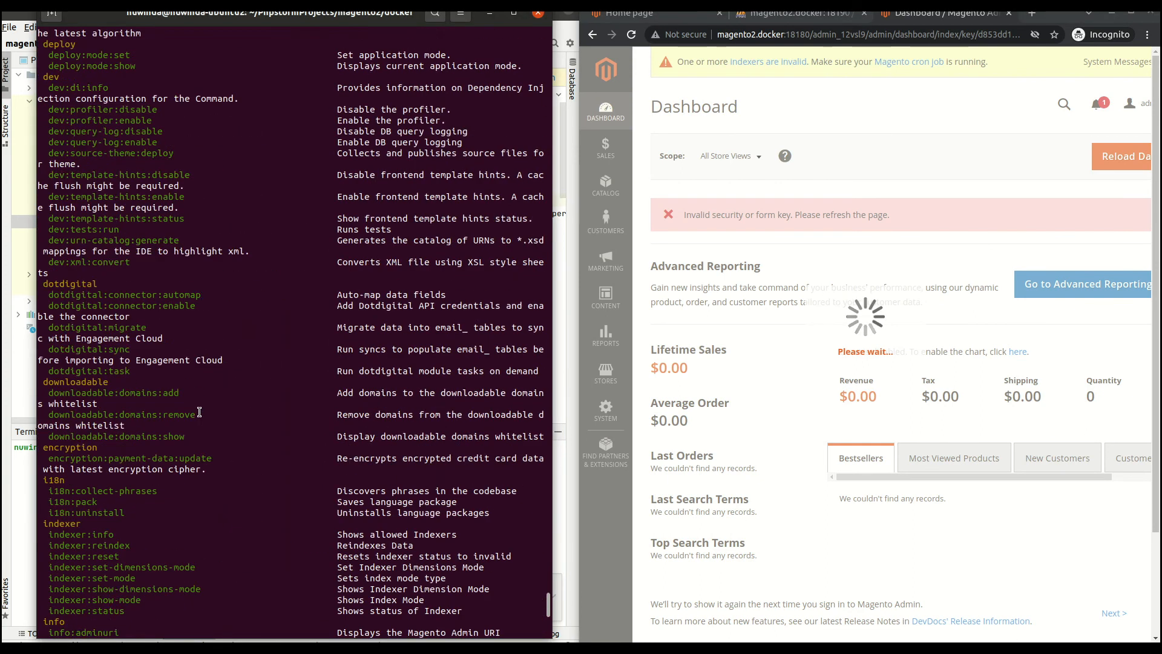
- Scroll the bin/magento command list while the Dashboard loads, then view the storefront Home Page tab
scroll("down", 3)
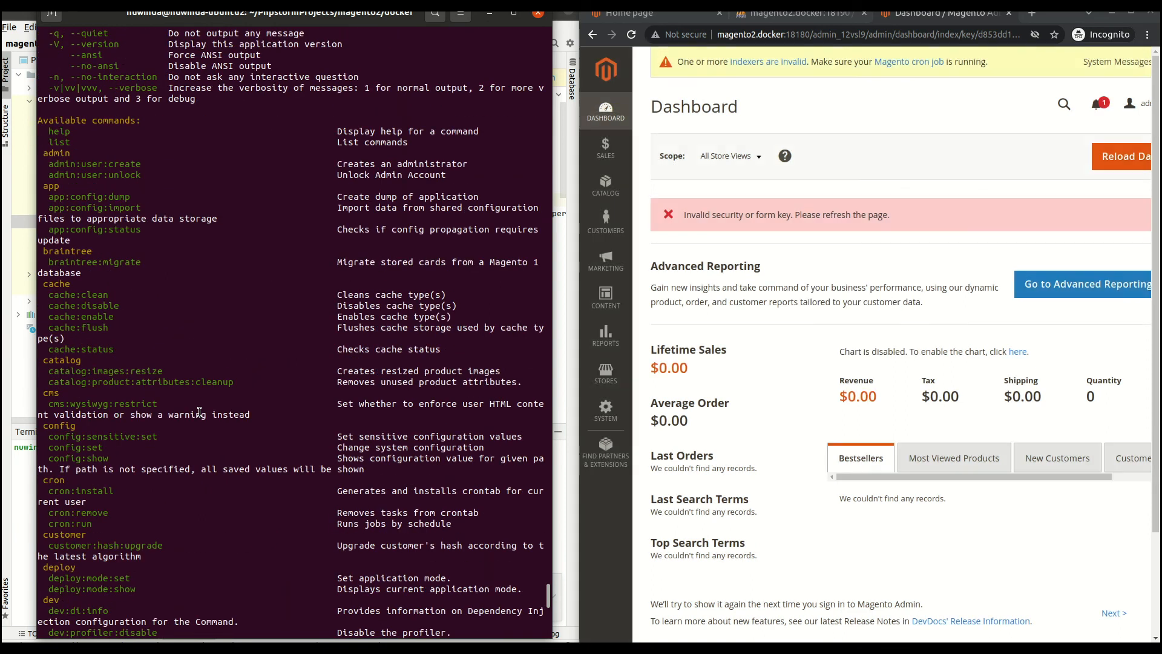
scroll("down", 3)
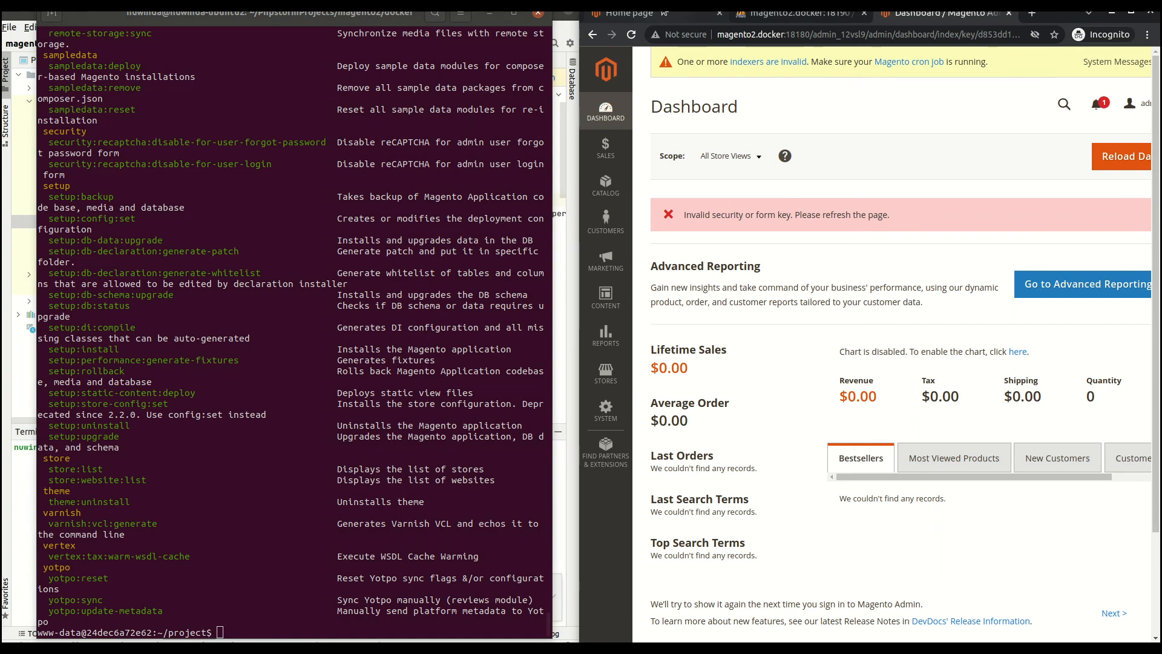
left_click(630, 13)
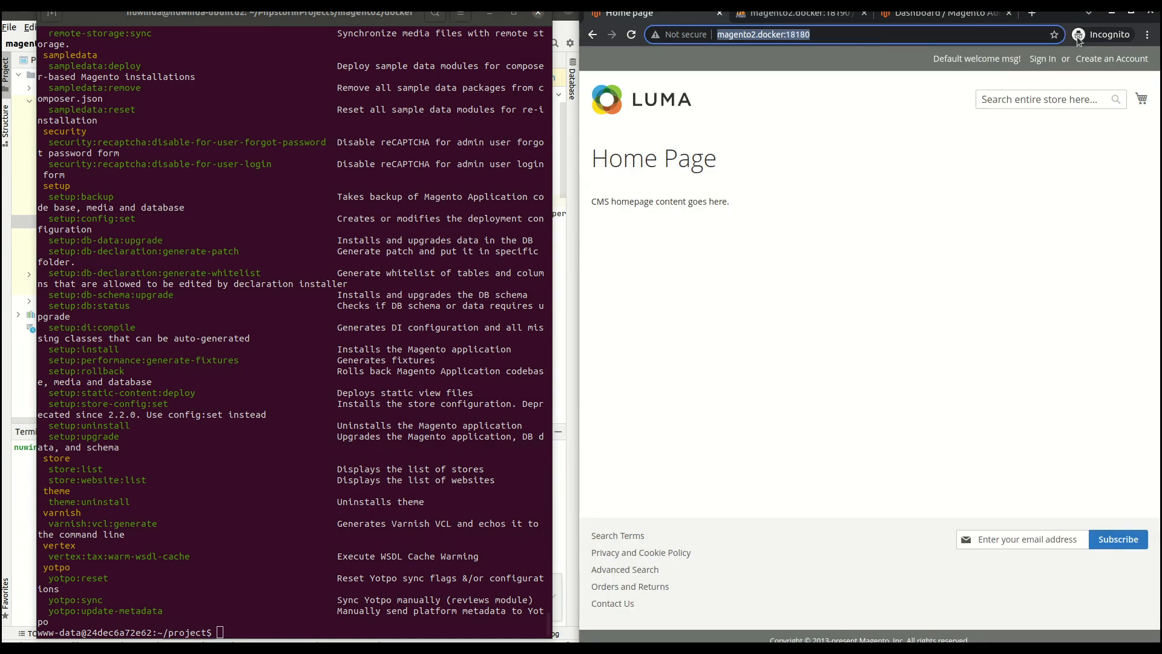
- After viewing the Luma home page at magento2.docker:18180, switch back to the admin Dashboard tab
left_click(941, 13)
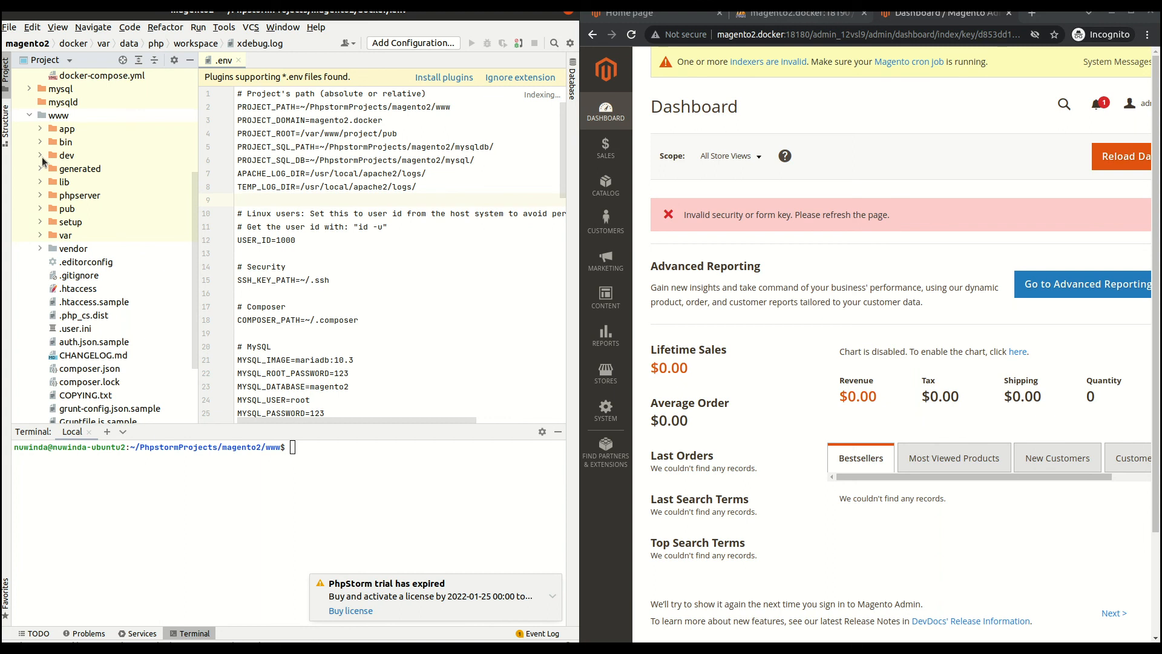
- Expand www/app/etc in the Project tree and select env.php
left_click(66, 128)
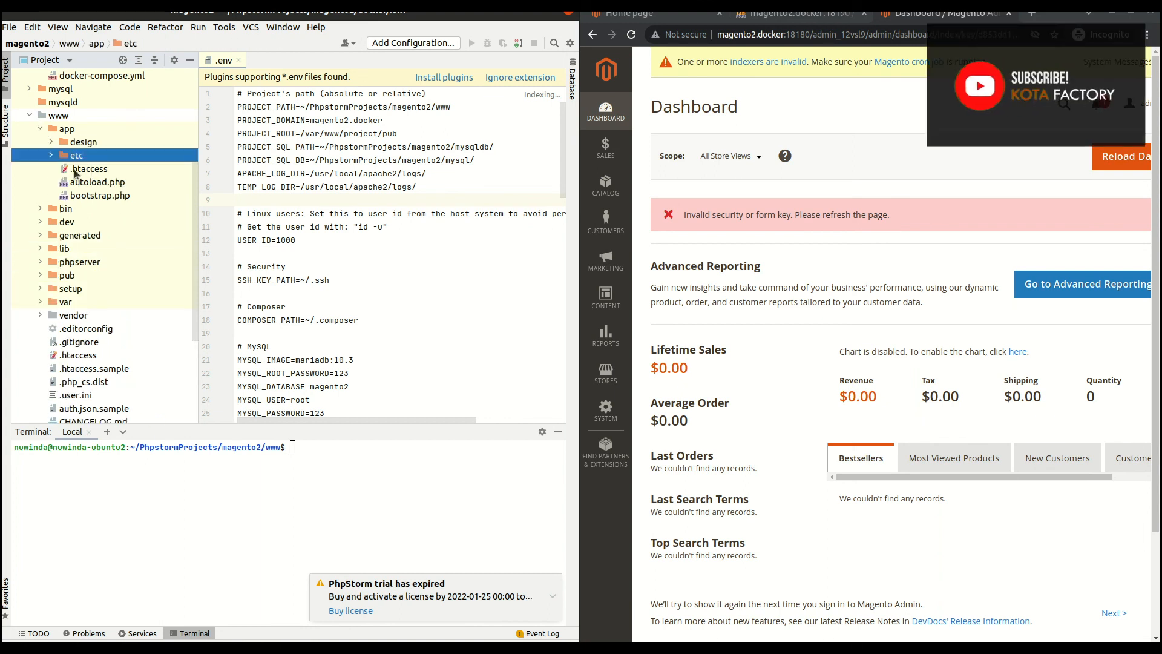
left_click(75, 154)
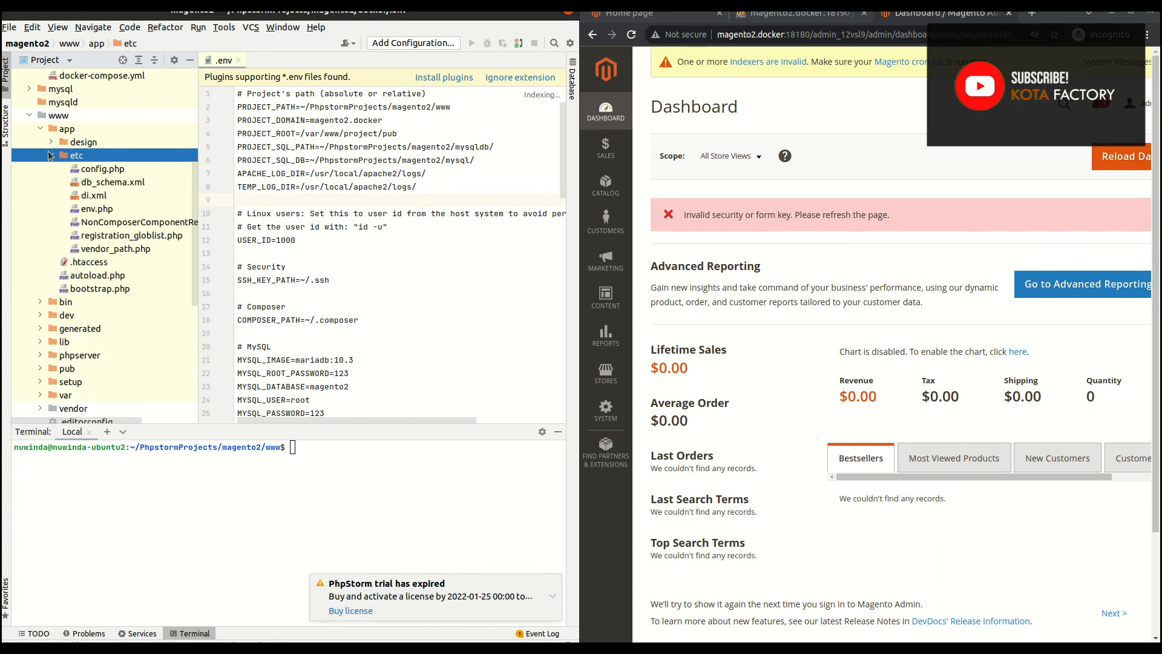
left_click(96, 208)
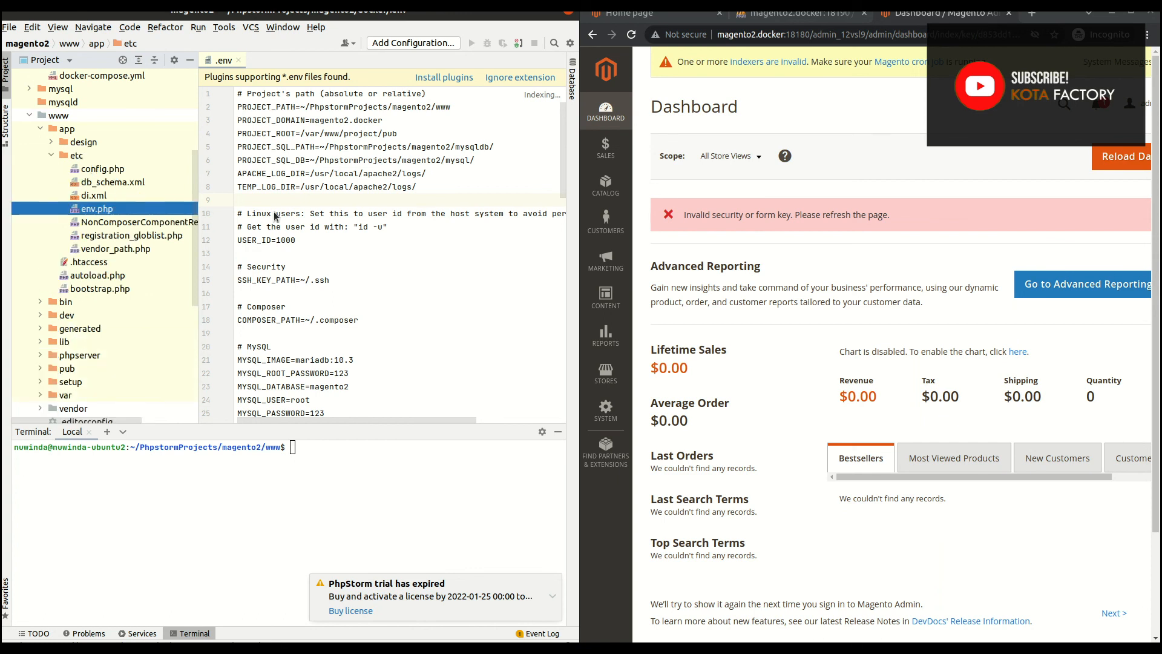